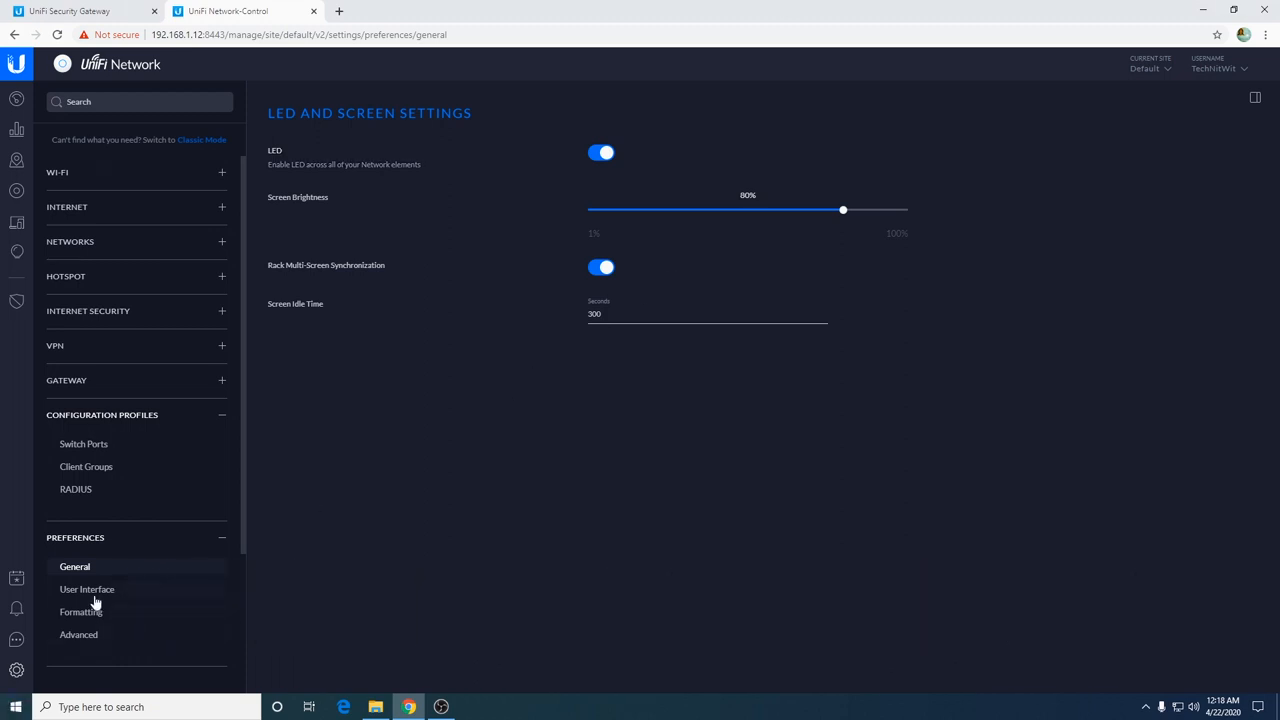
- Apply the dark Interface Appearance theme, then select the light theme again
{"action": "left_click", "coordinate": [88, 588]}
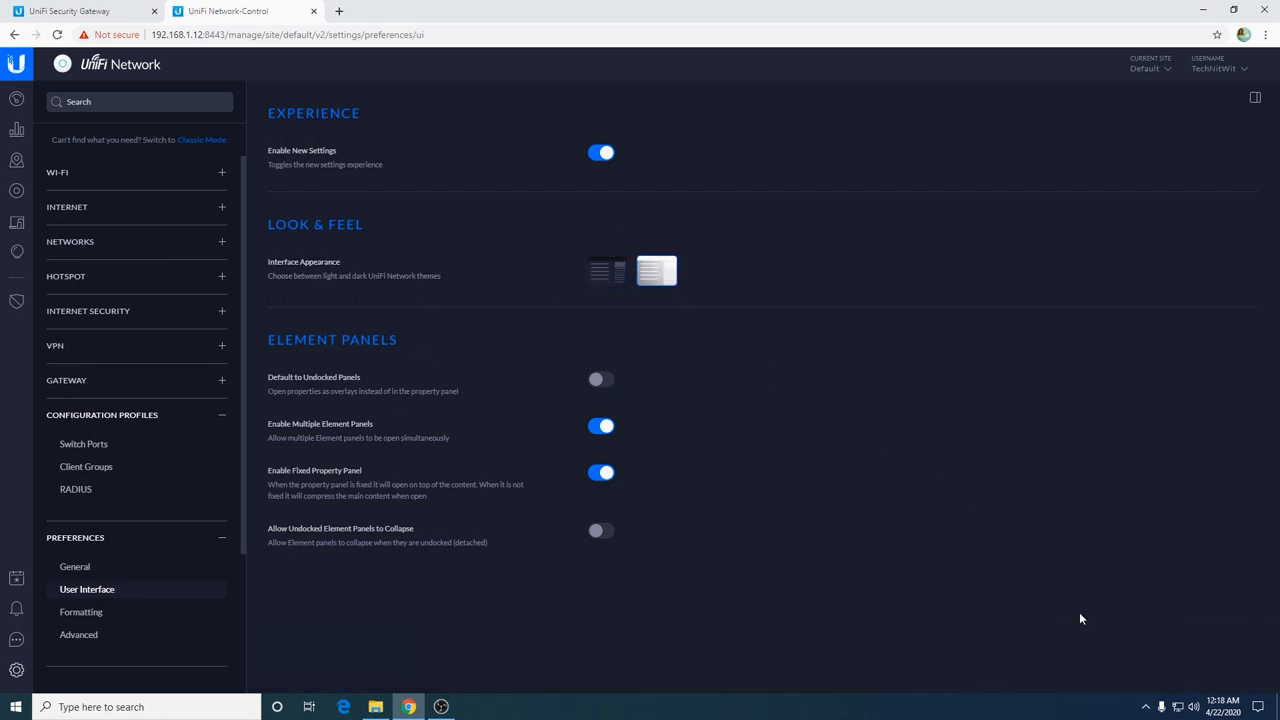
{"action": "left_click", "coordinate": [608, 272]}
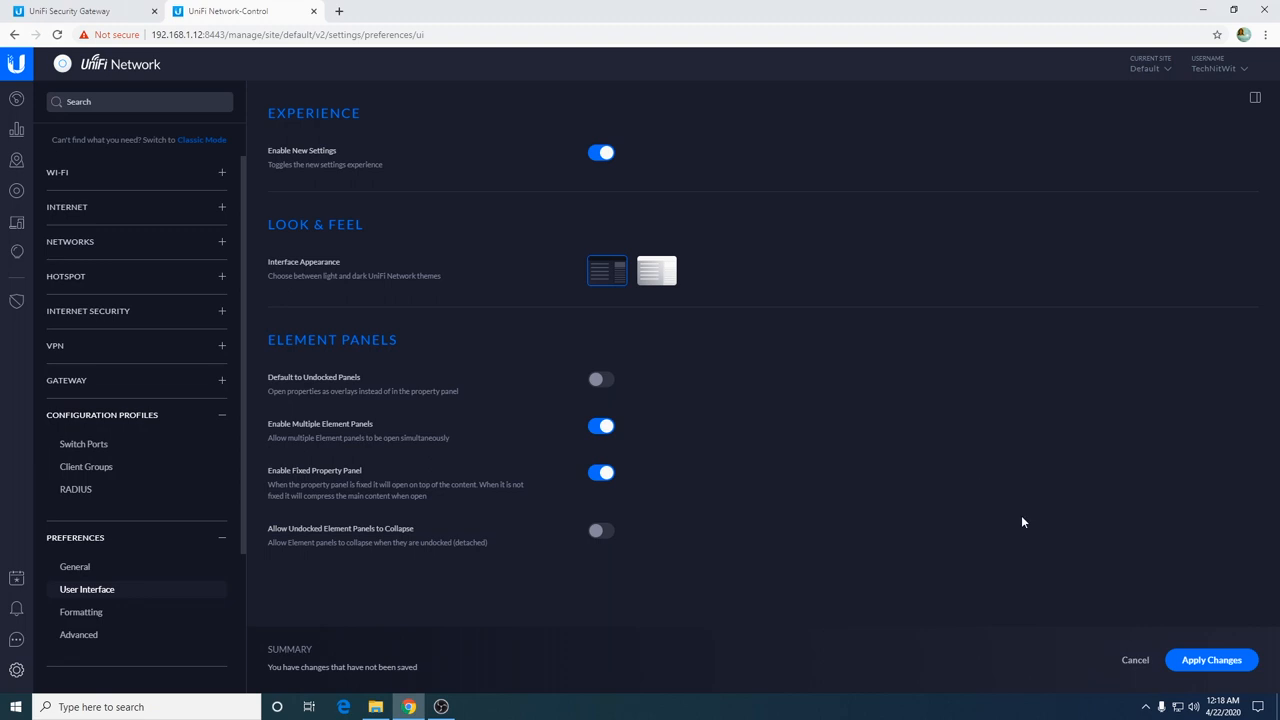
{"action": "left_click", "coordinate": [1212, 660]}
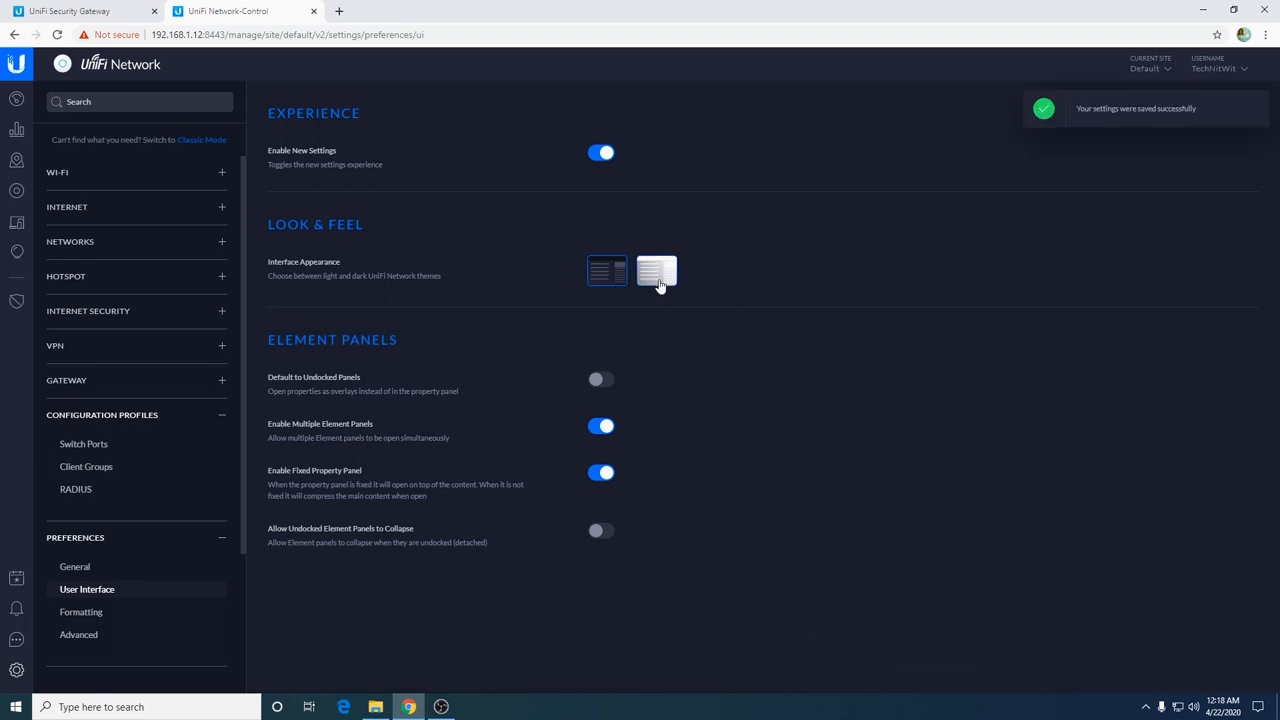
{"action": "left_click", "coordinate": [656, 272]}
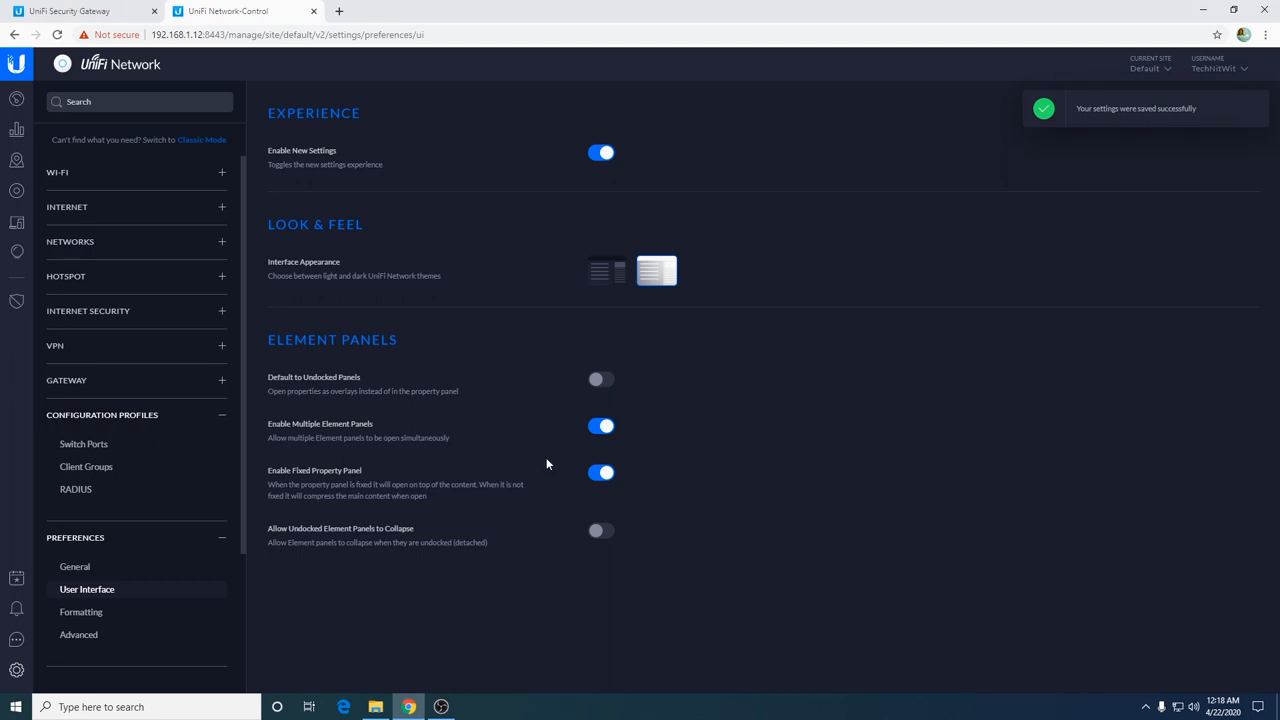
- Show the Alerts settings with notification, alert email and Mail Server SMTP options
{"action": "scroll", "scroll_direction": "down", "scroll_amount": 3}
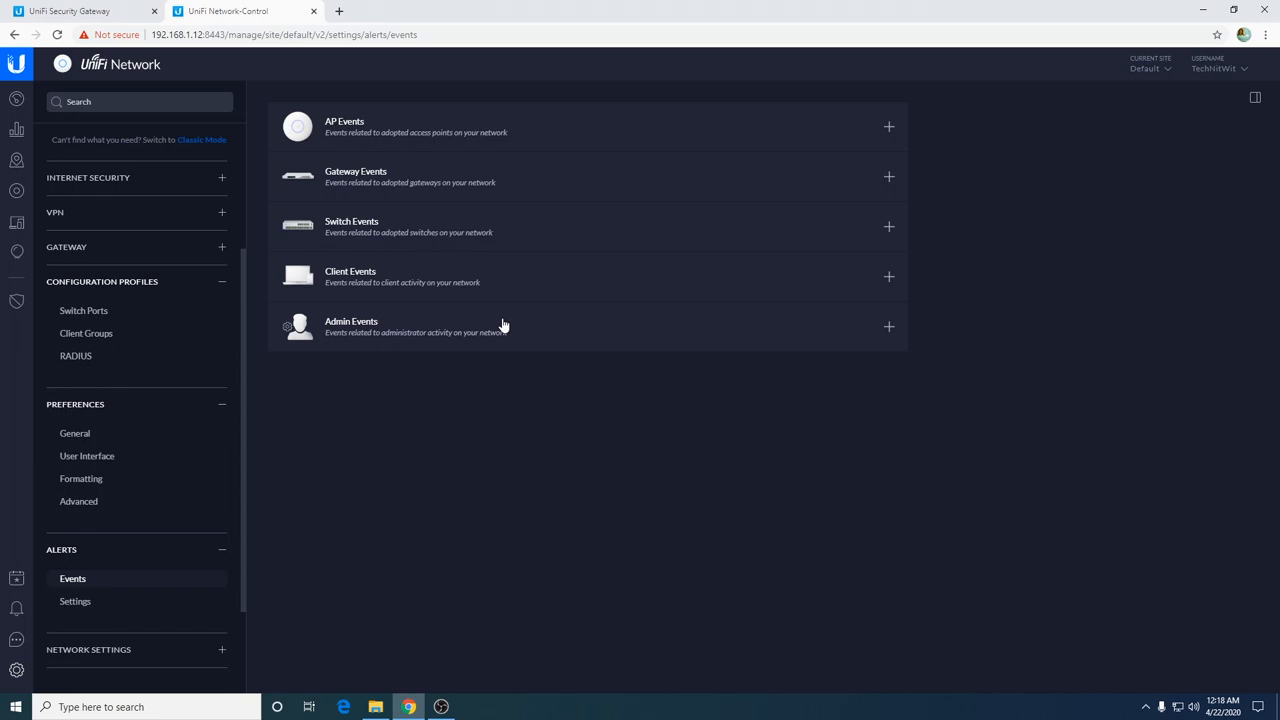
{"action": "left_click", "coordinate": [76, 600]}
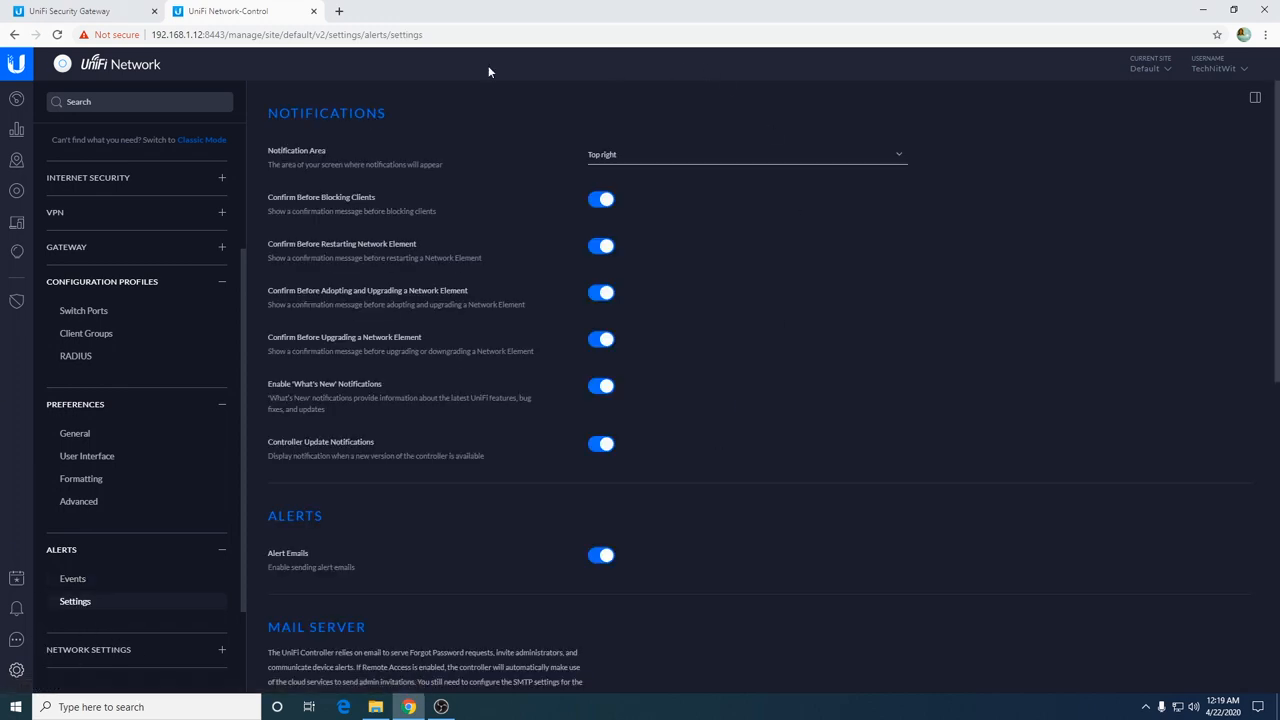
{"action": "scroll", "scroll_direction": "down", "scroll_amount": 3}
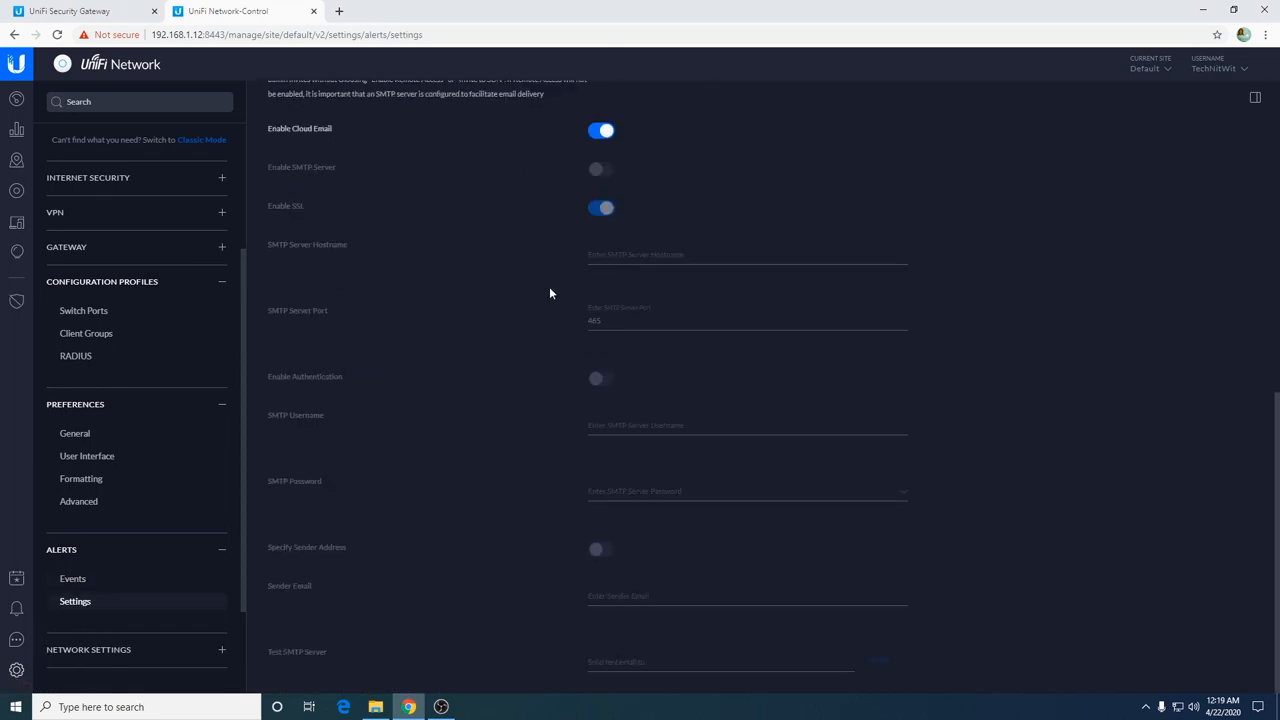
{"action": "mouse_move", "coordinate": [430, 272]}
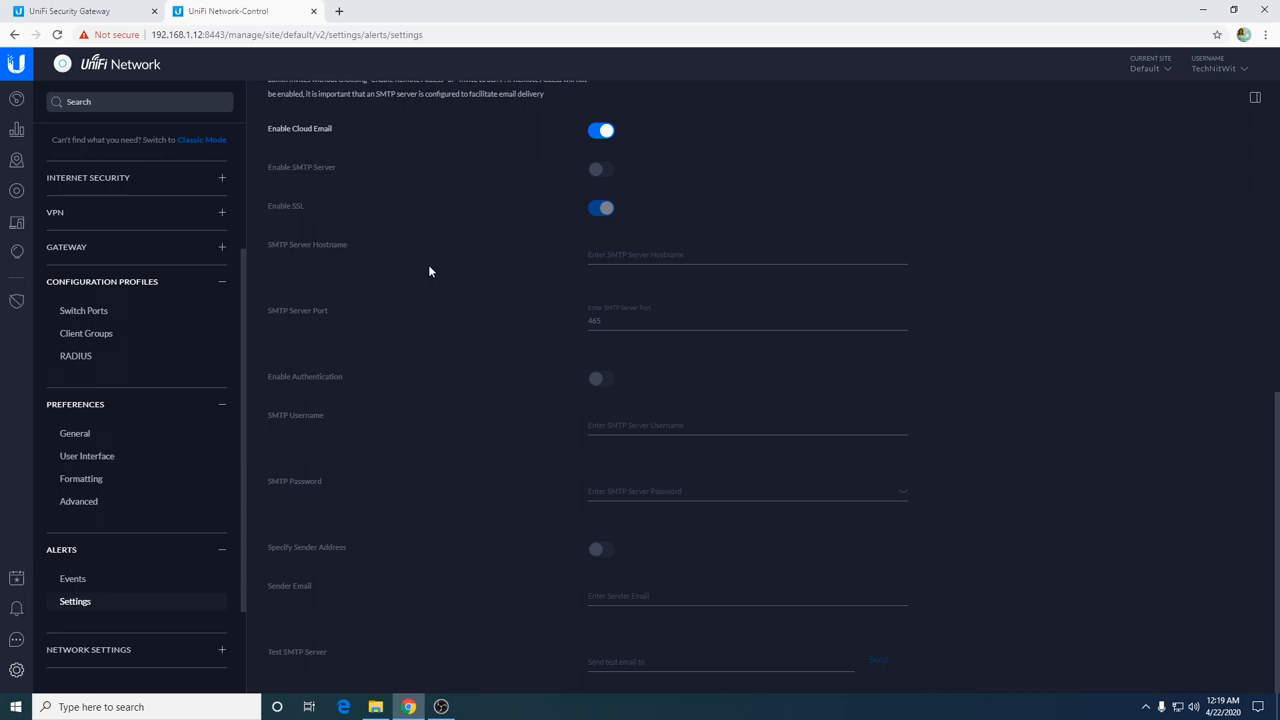